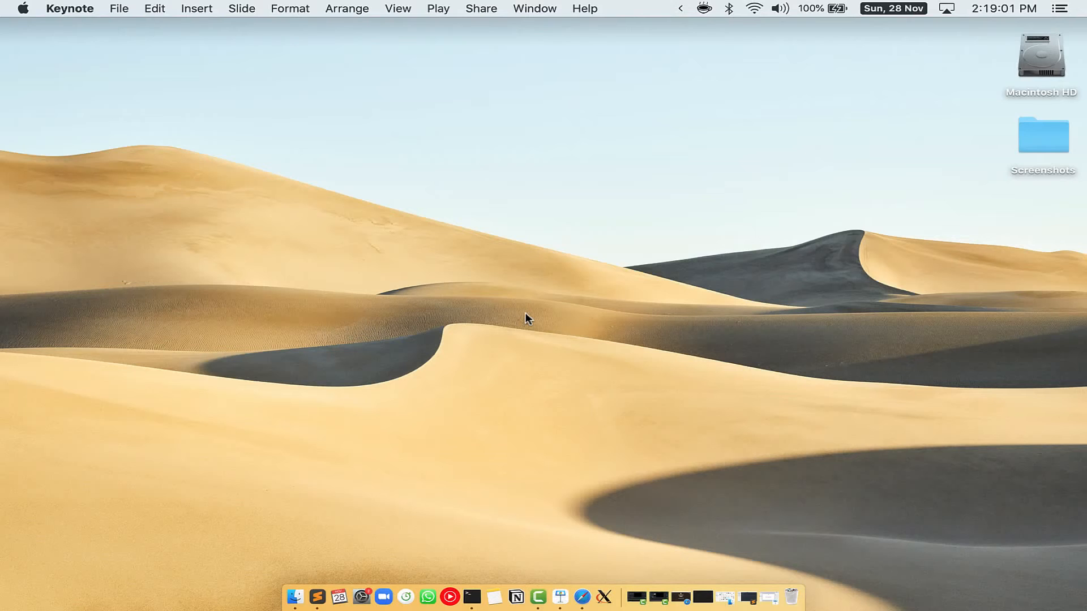
# Launch the Terminal app via a Spotlight search for 'Terminal'
pyautogui.press('cmd+space')
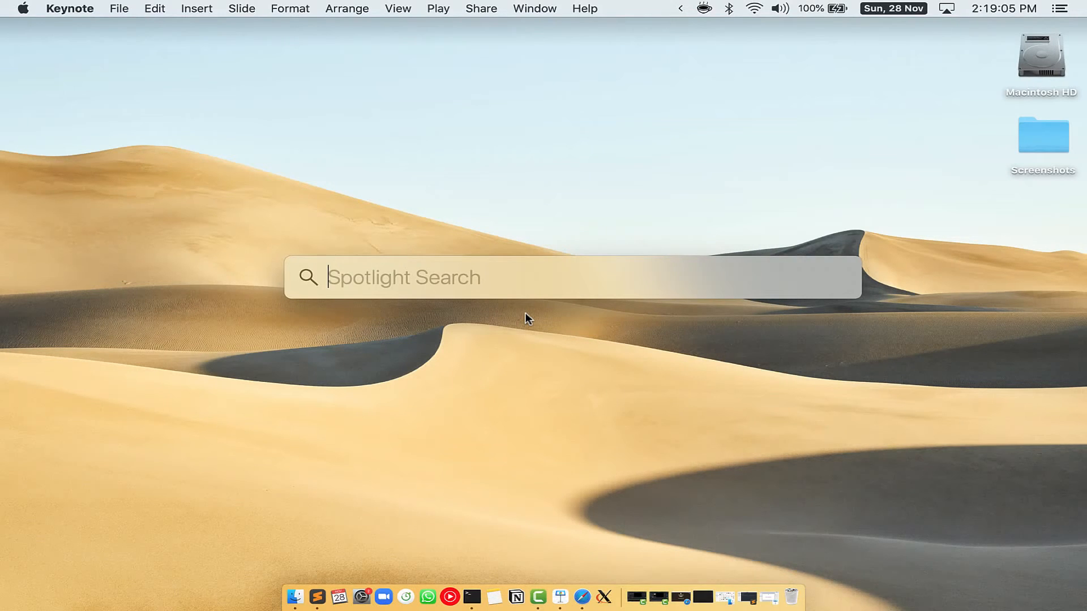
pyautogui.moveTo(445, 264)
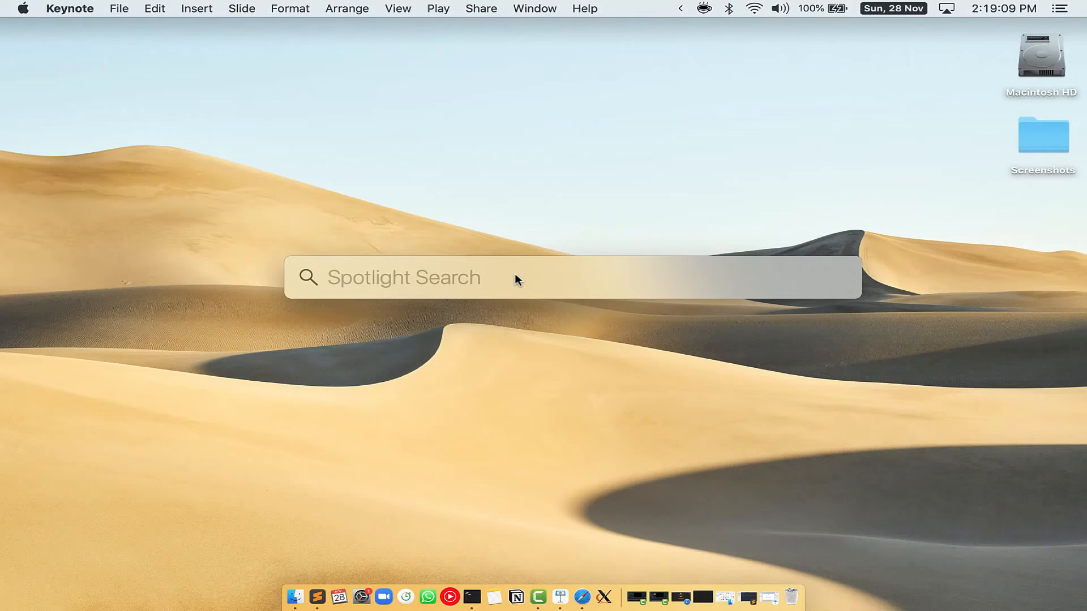
pyautogui.write('Terminal.app')
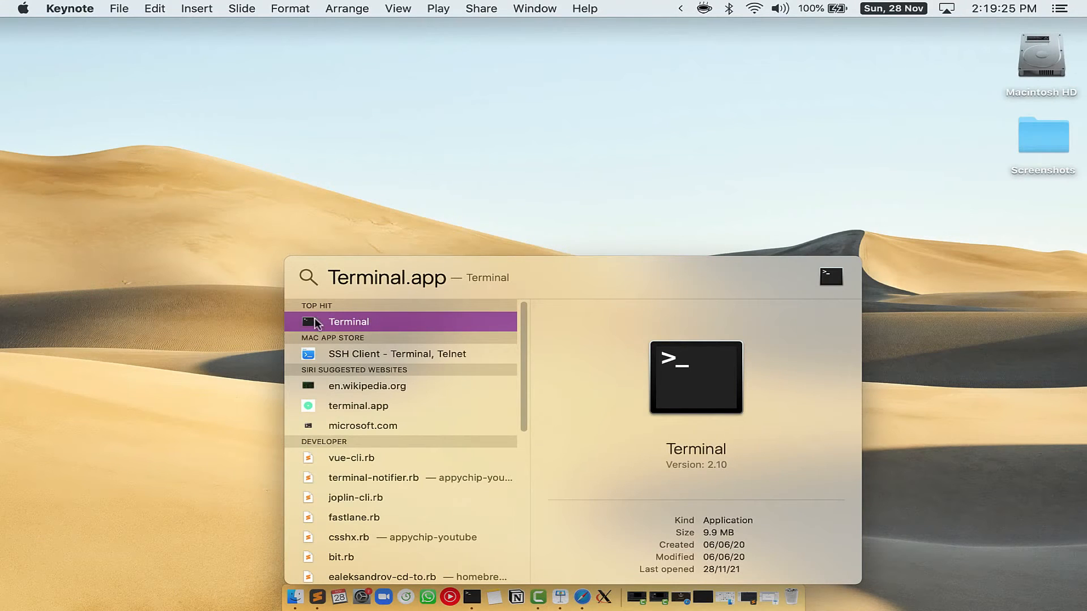
pyautogui.click(349, 322)
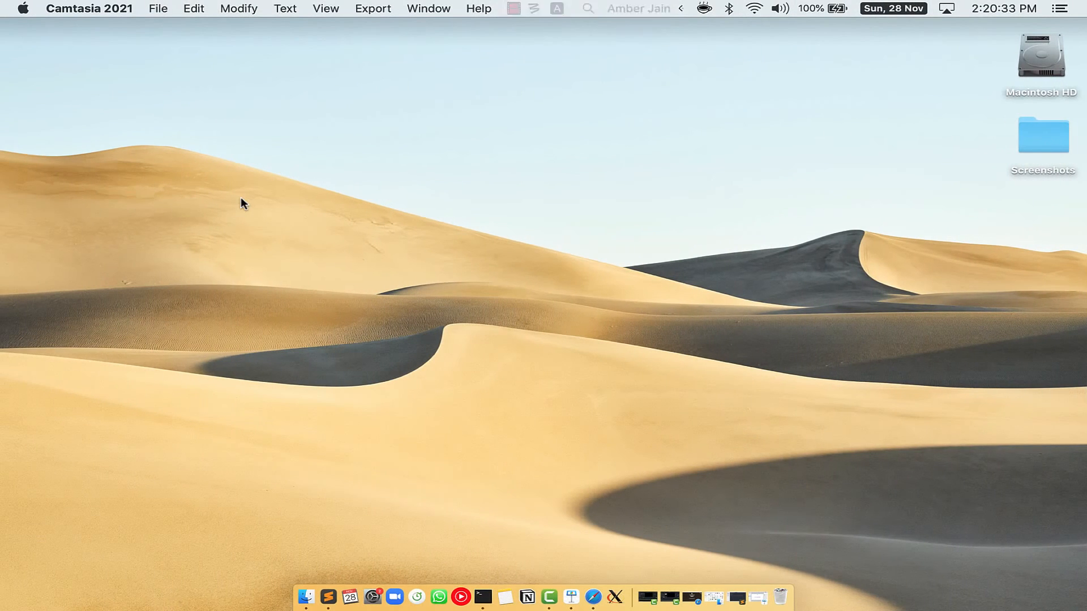
# Select the Homebrew install command text on the brew.sh page in Safari
pyautogui.click(607, 594)
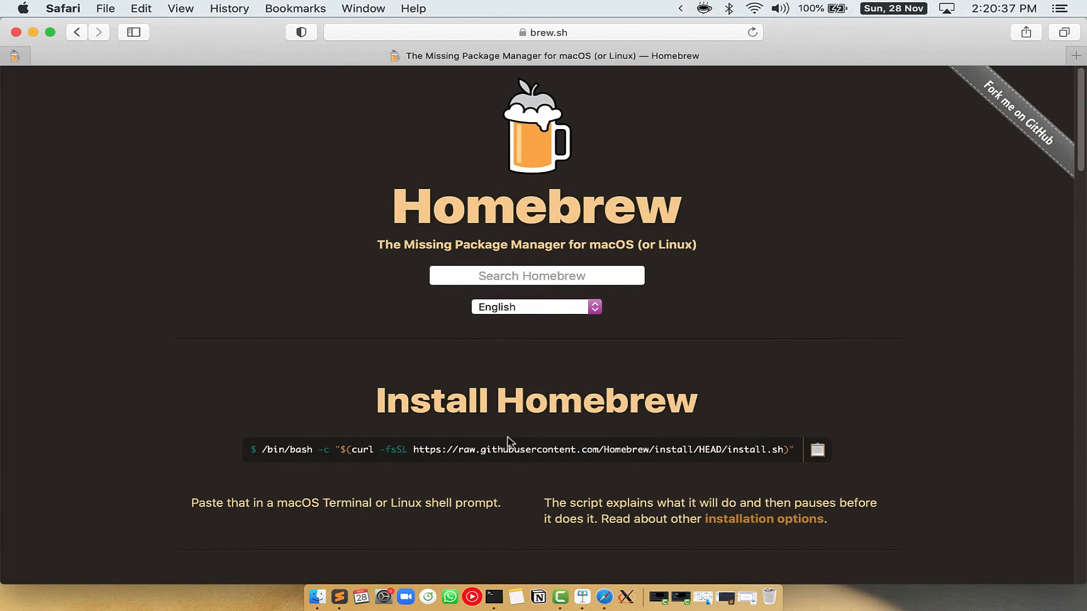
pyautogui.moveTo(576, 240)
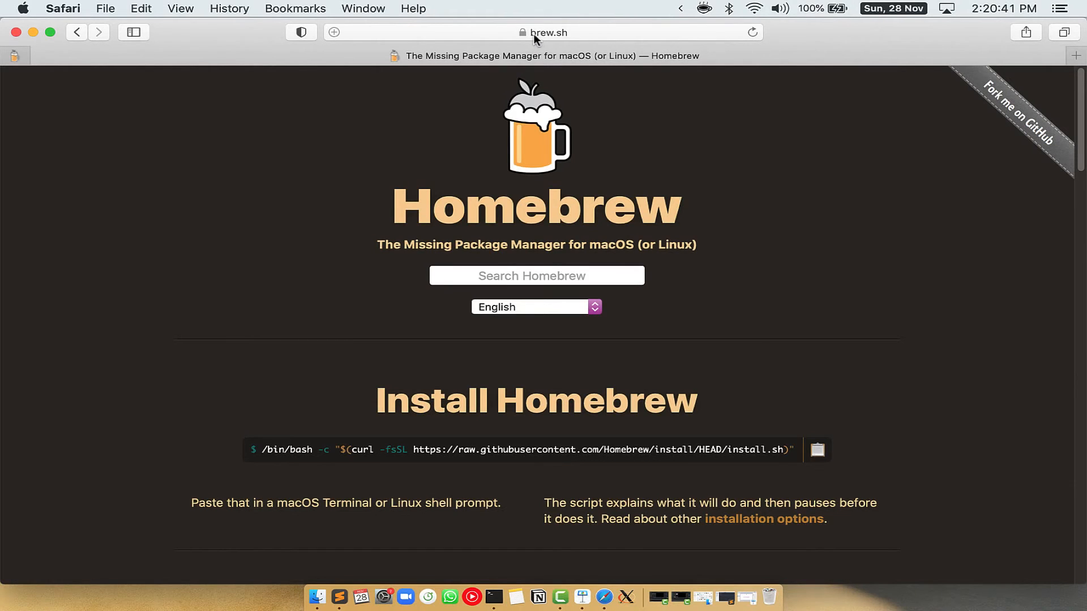
pyautogui.click(547, 31)
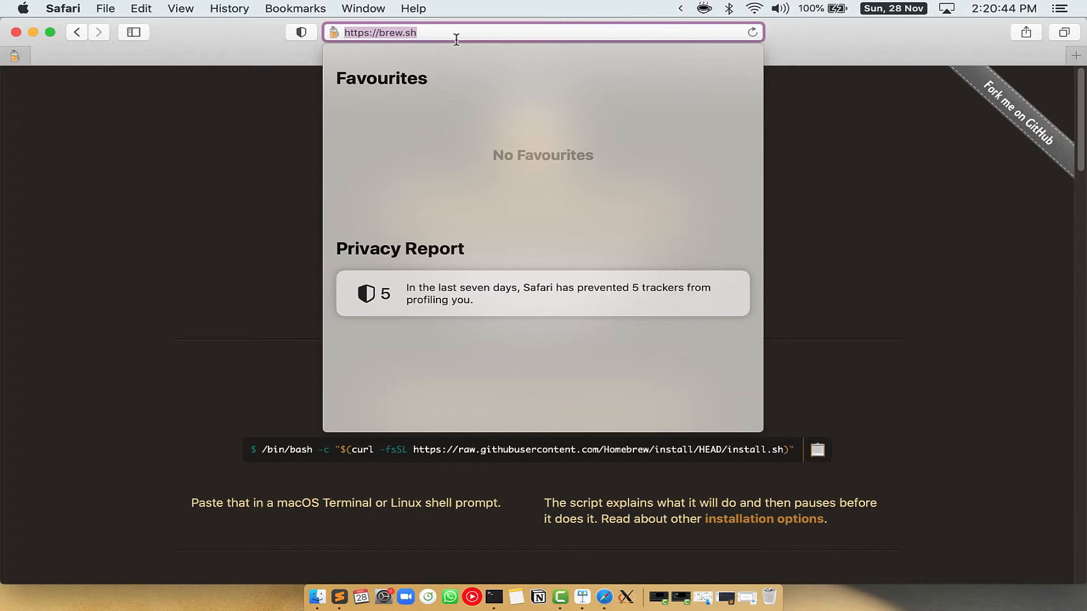
pyautogui.moveTo(380, 35)
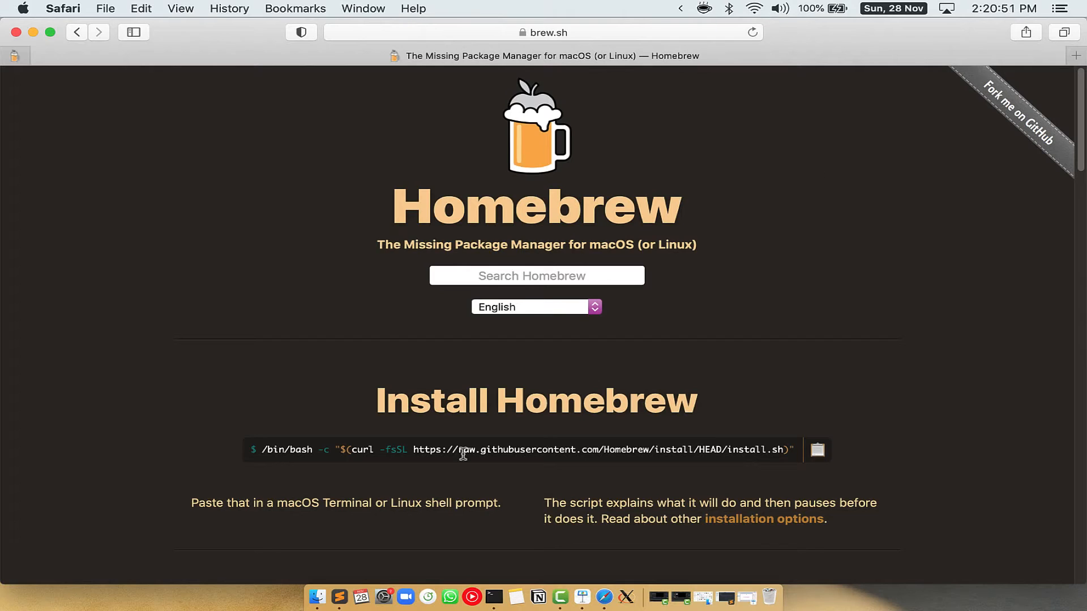
pyautogui.moveTo(376, 401); pyautogui.dragTo(523, 401)
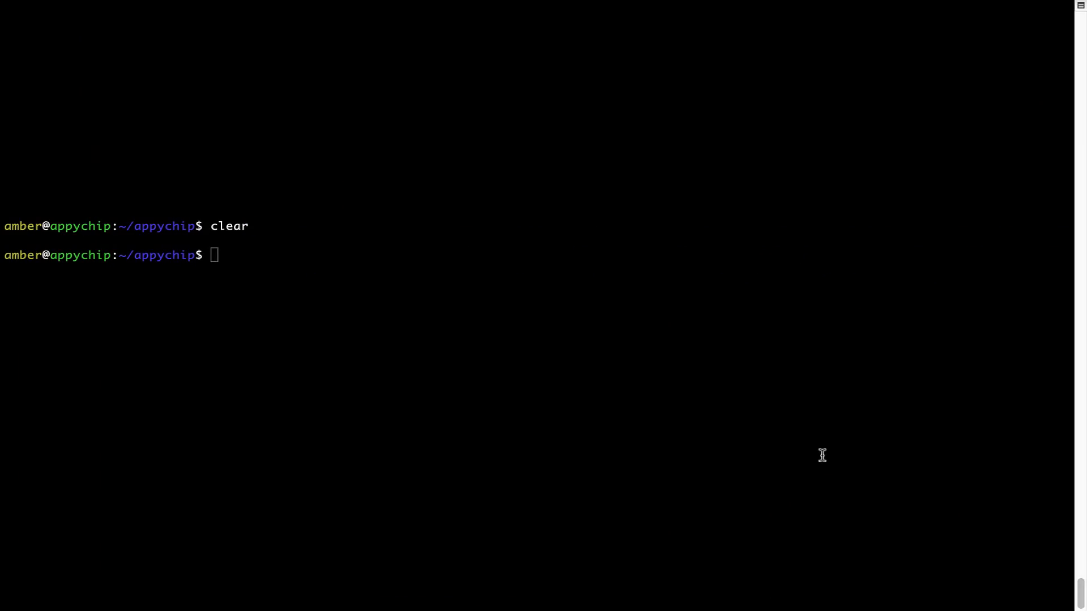
# Paste and run the Homebrew install script until 'Installation successful!' appears
pyautogui.rightClick(337, 242)
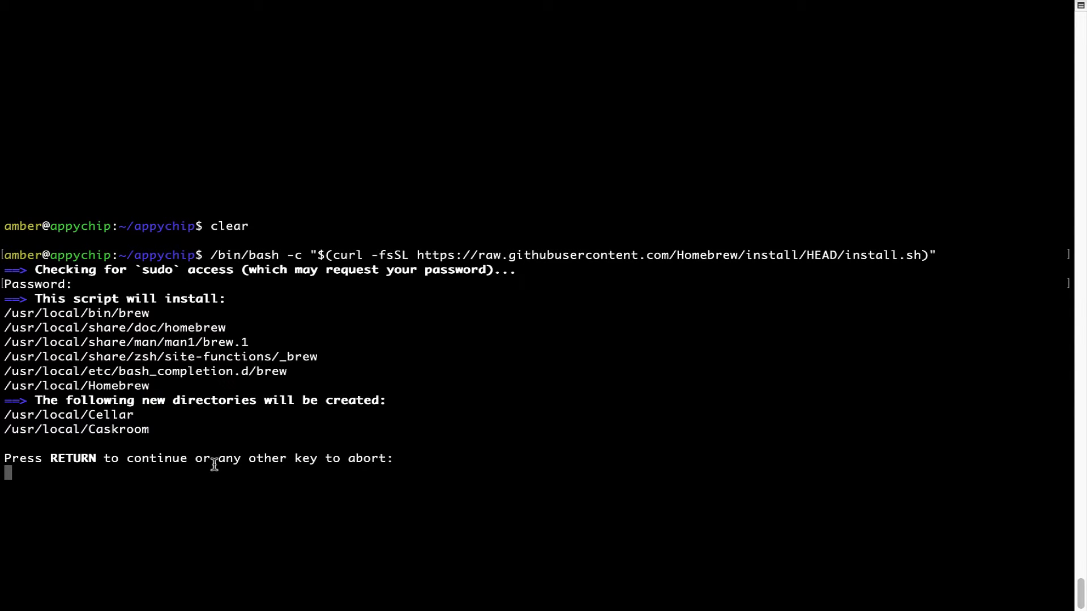
pyautogui.press('Return')
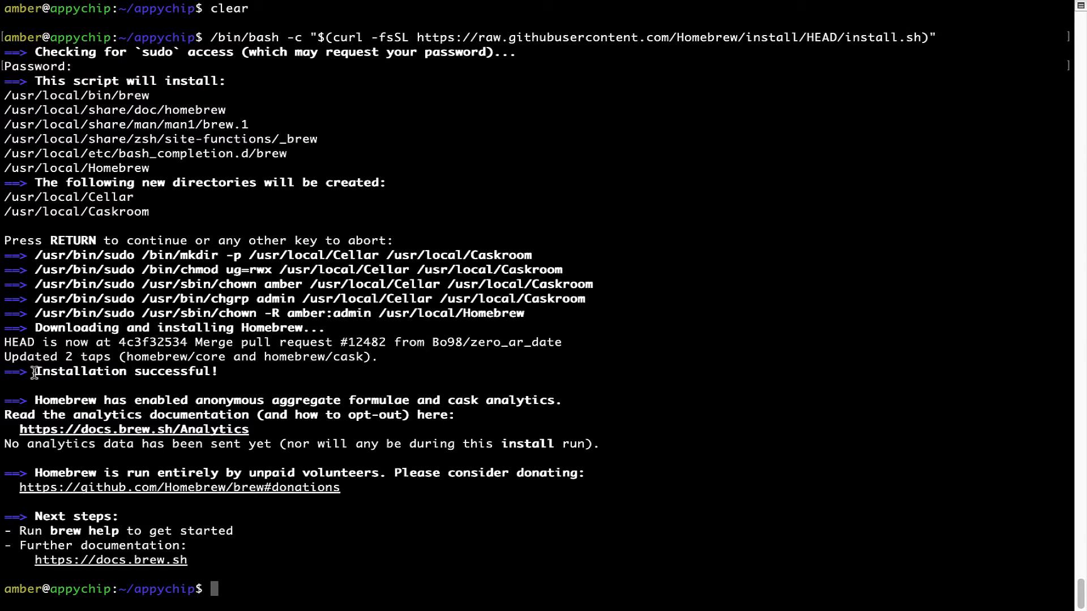
pyautogui.doubleClick(124, 372)
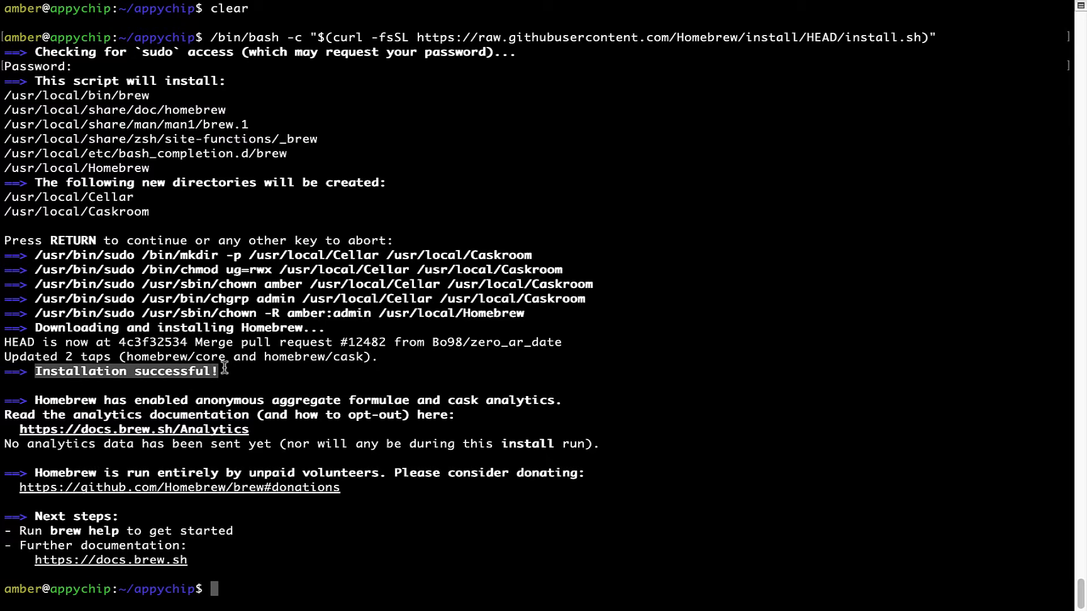
pyautogui.moveTo(37, 375)
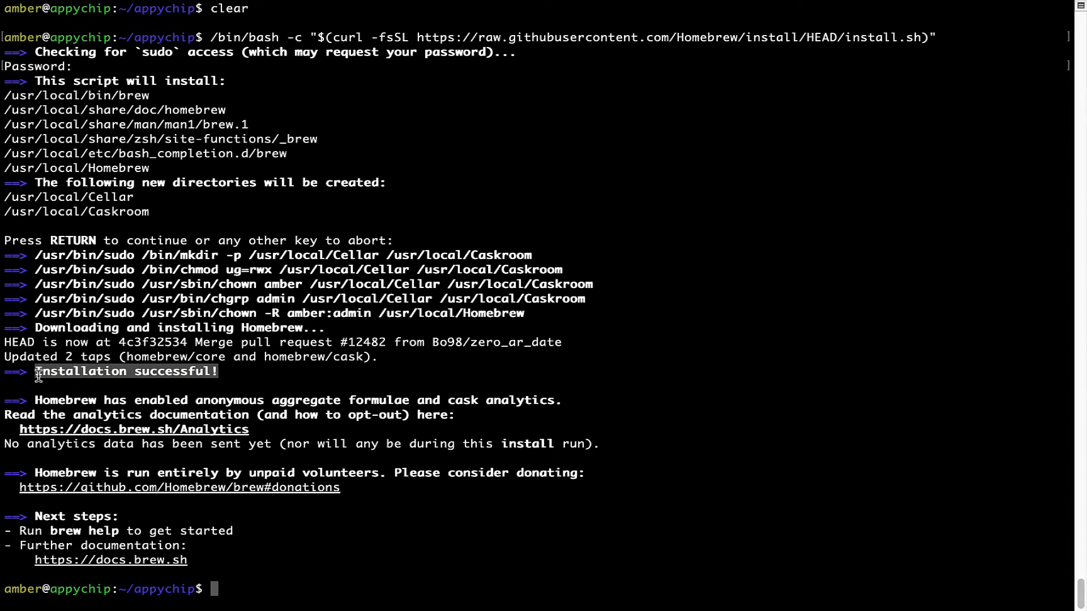
pyautogui.moveTo(249, 424)
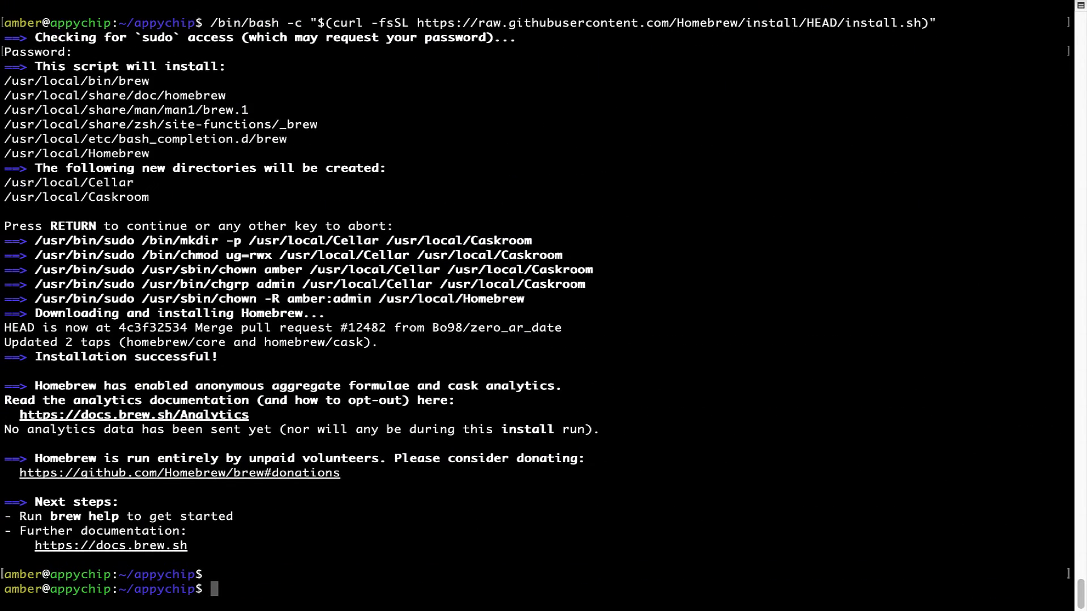
# Run 'brew analytics off' to disable Homebrew analytics
pyautogui.write('brew anal')
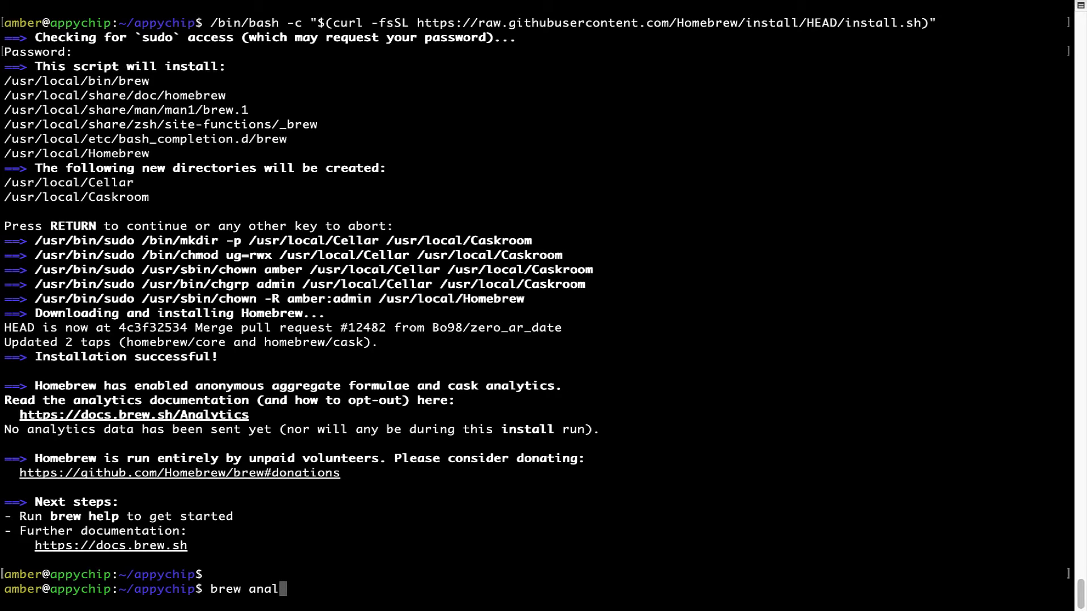
pyautogui.write('ytics off')
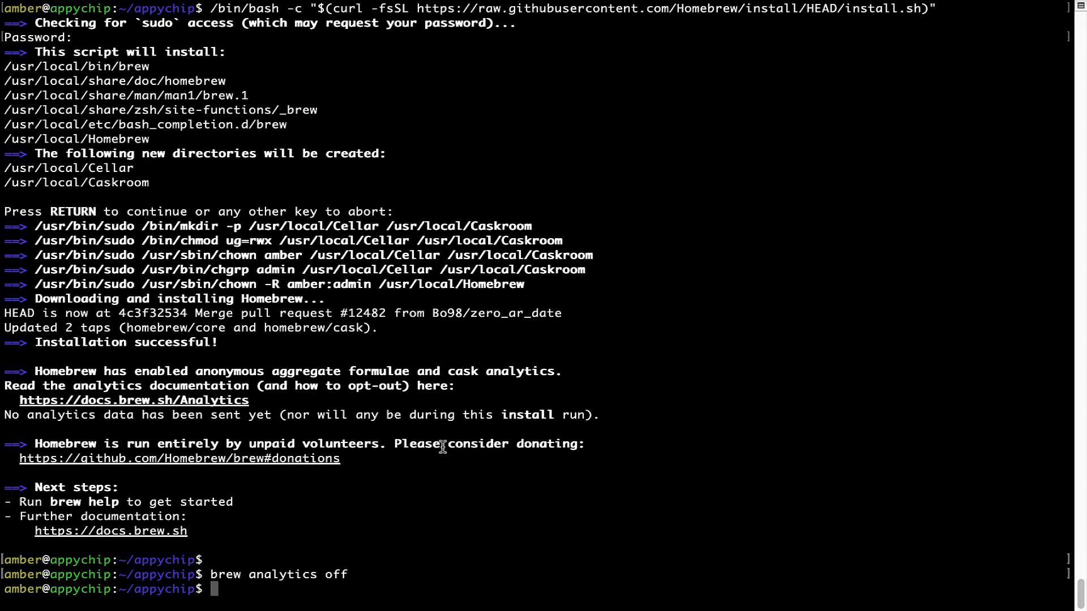
pyautogui.moveTo(228, 574)
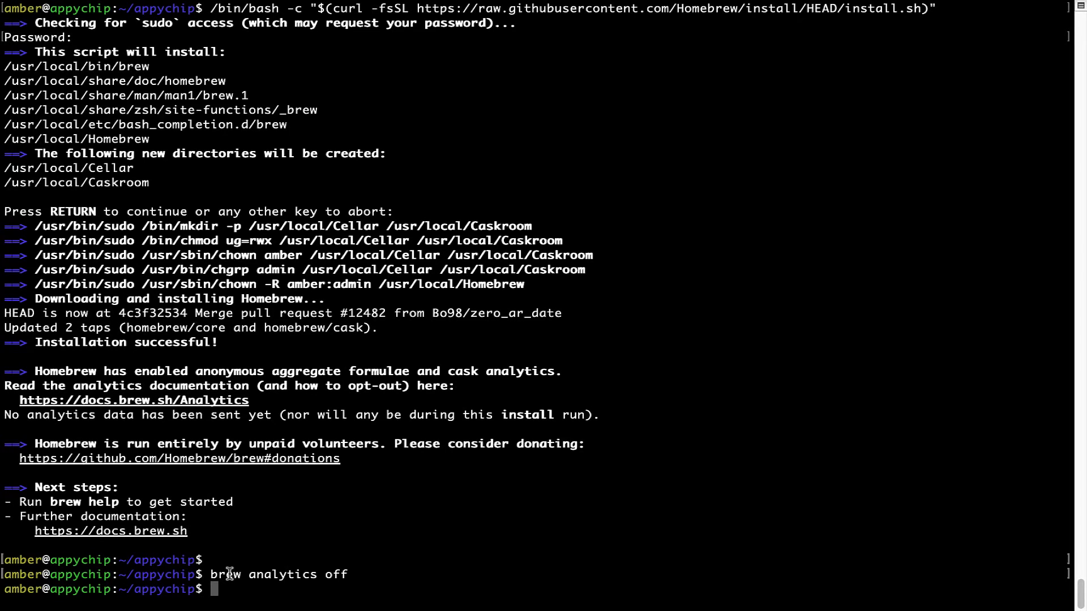
pyautogui.moveTo(340, 530)
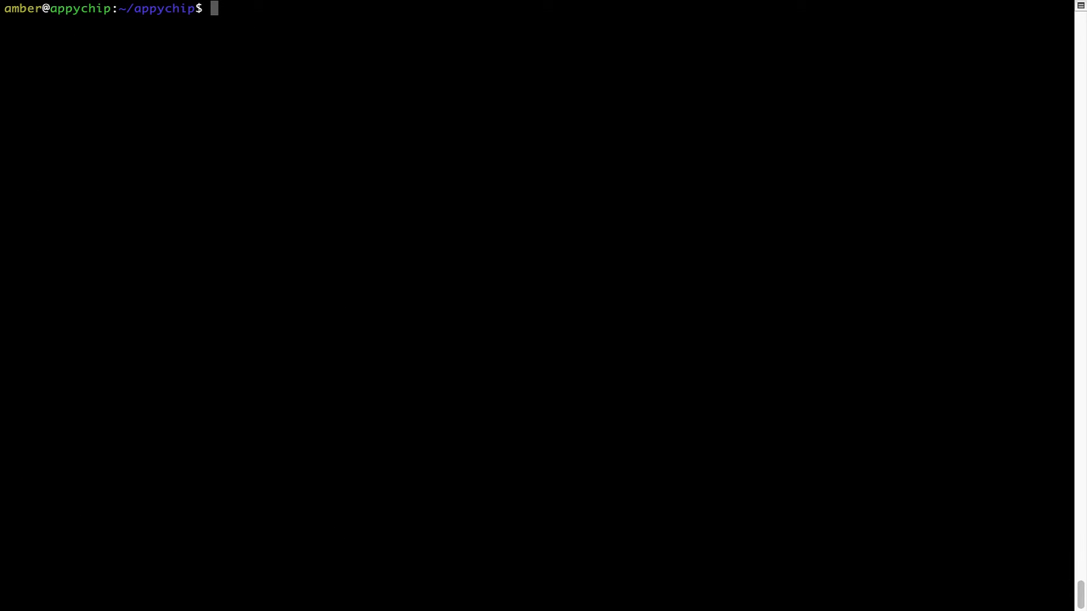
# Run 'brew update', then 'brew install baobab' pulling in the libhandy dependency
pyautogui.write('brew update')
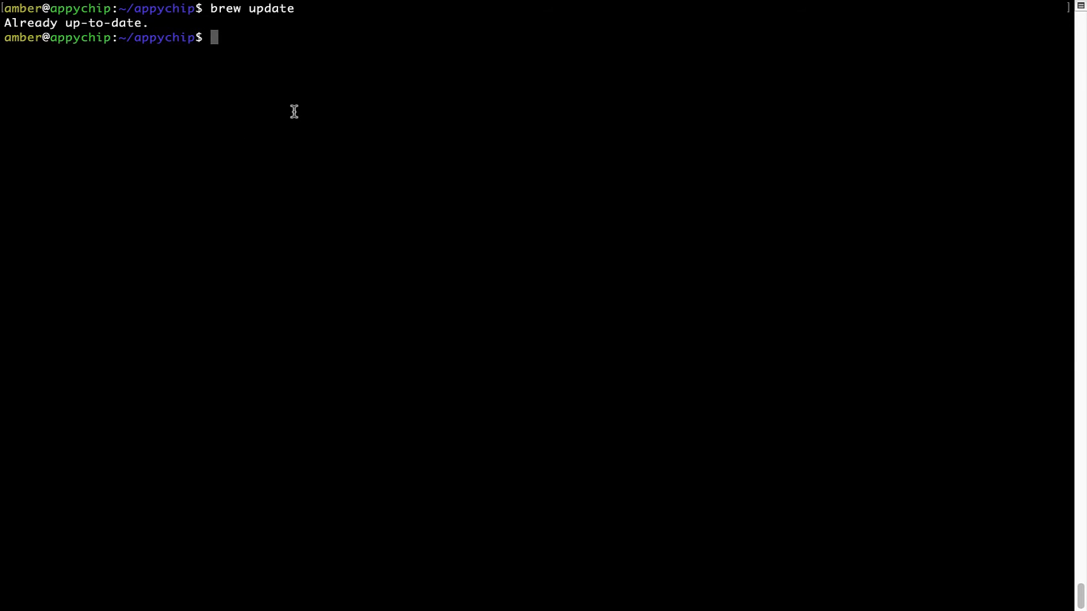
pyautogui.write('brew install baoba')
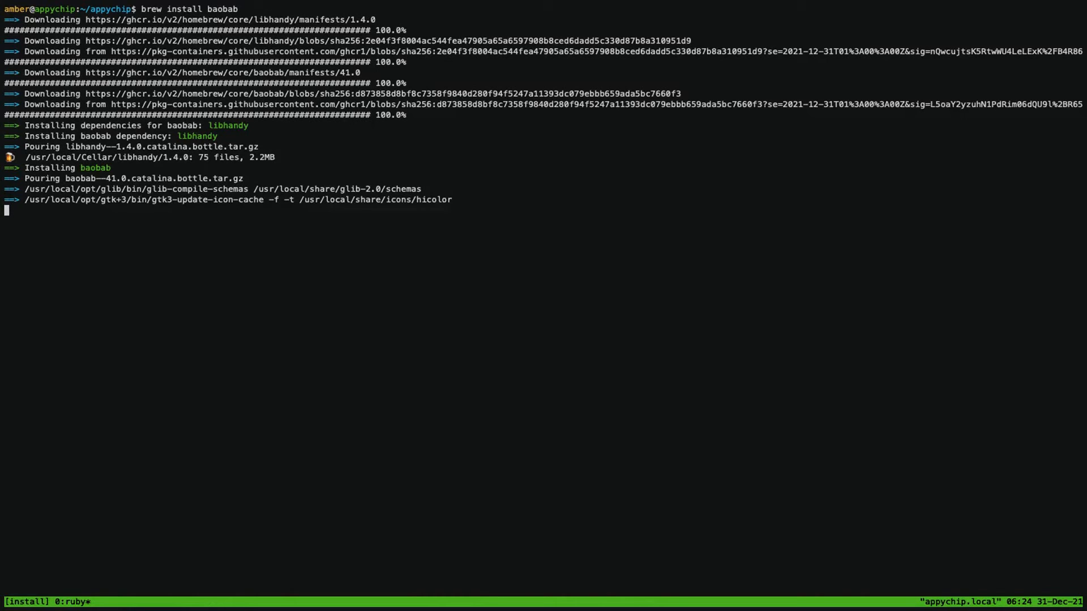
# Clear the baobab install output and begin typing 'brew reins' at the prompt
pyautogui.write('brew reins')
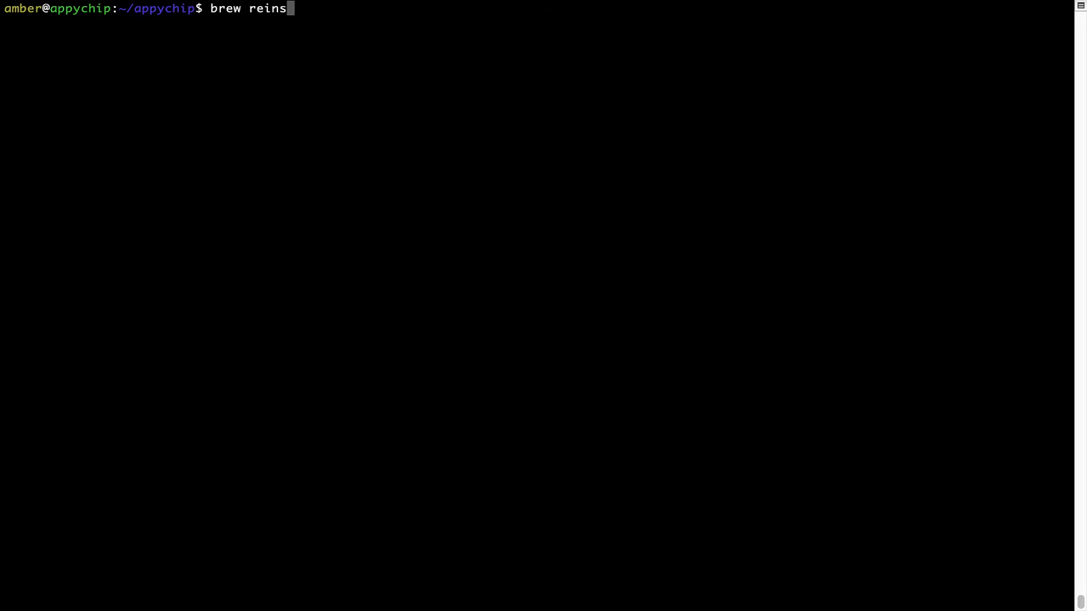
# Run 'brew reinstall hello', pouring hello 2.10, then clear the screen
pyautogui.press('BackSpace')
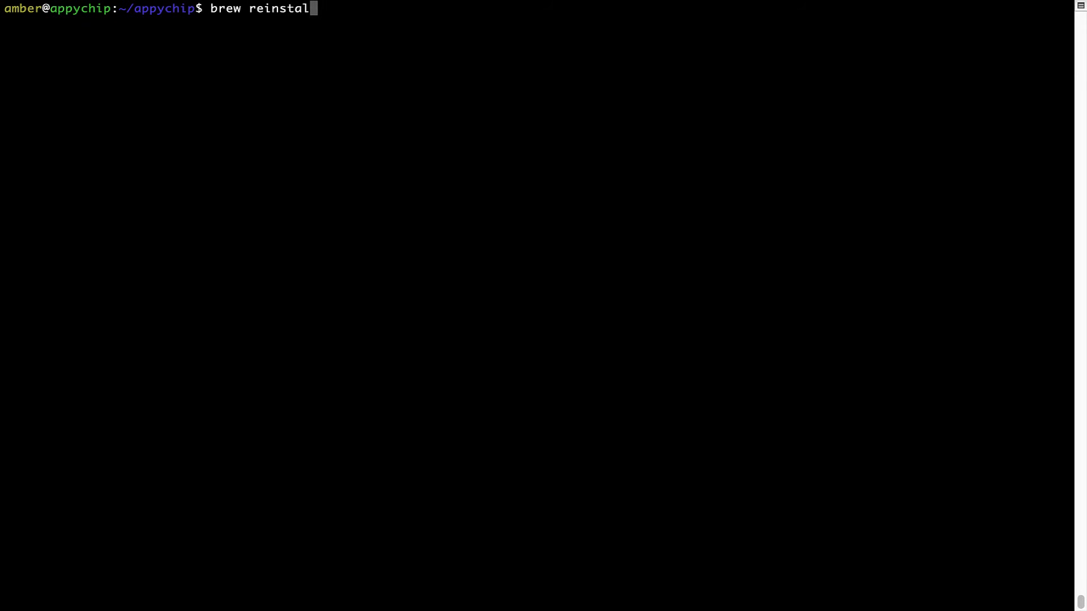
pyautogui.write('l')
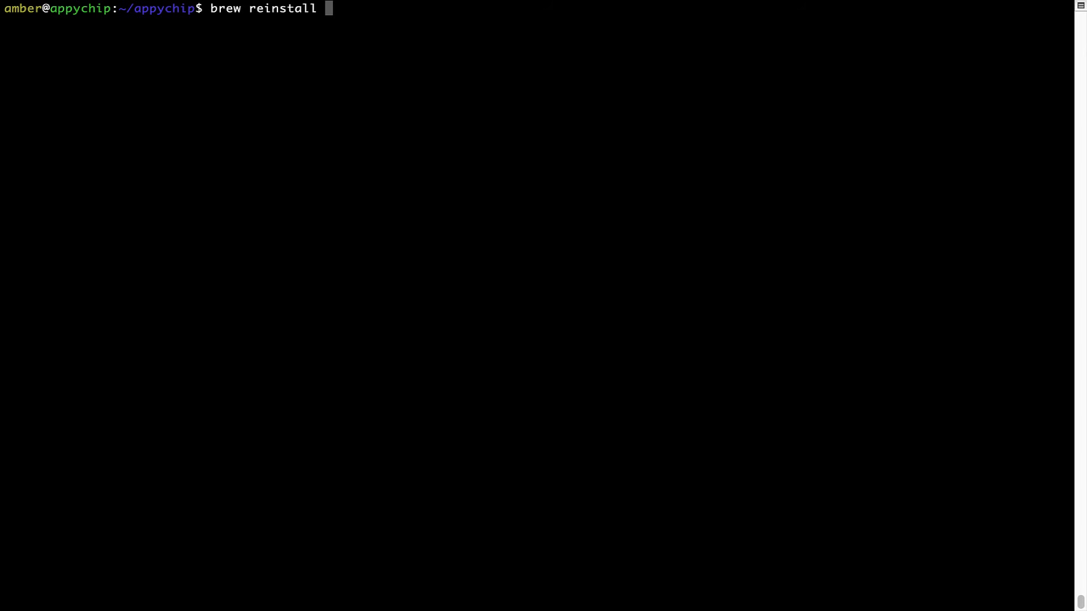
pyautogui.write('he')
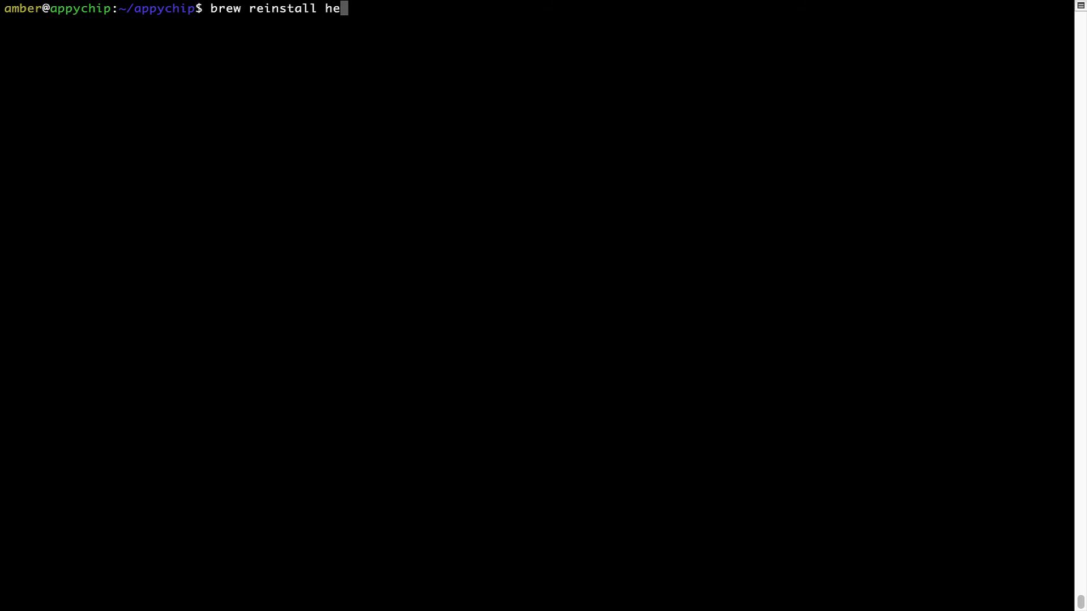
pyautogui.write('llo')
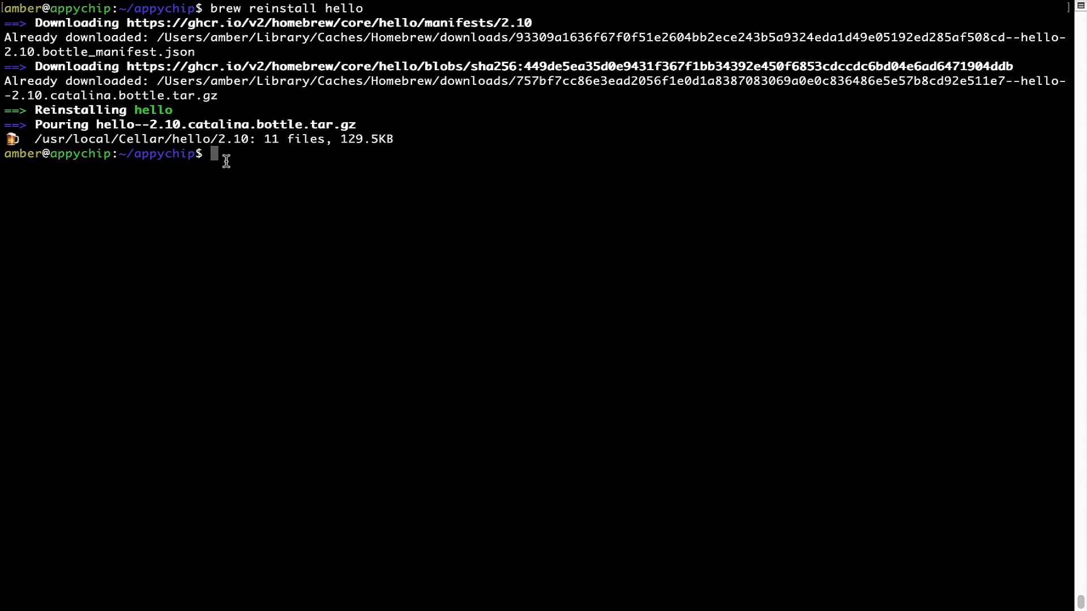
pyautogui.write('clea')
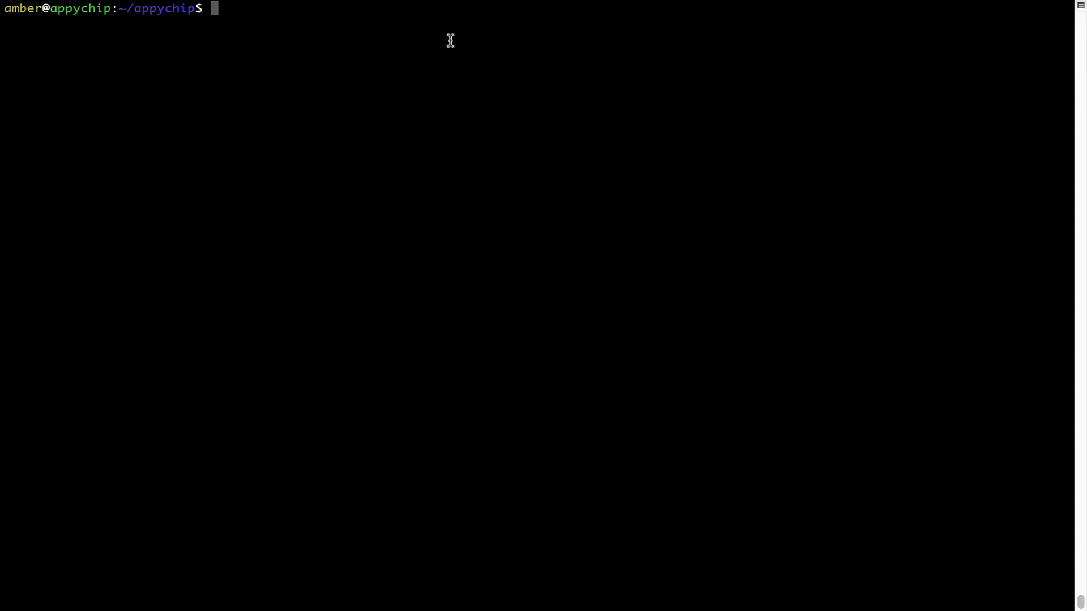
# Run 'brew uninstall hello' to remove the hello package
pyautogui.write('brew')
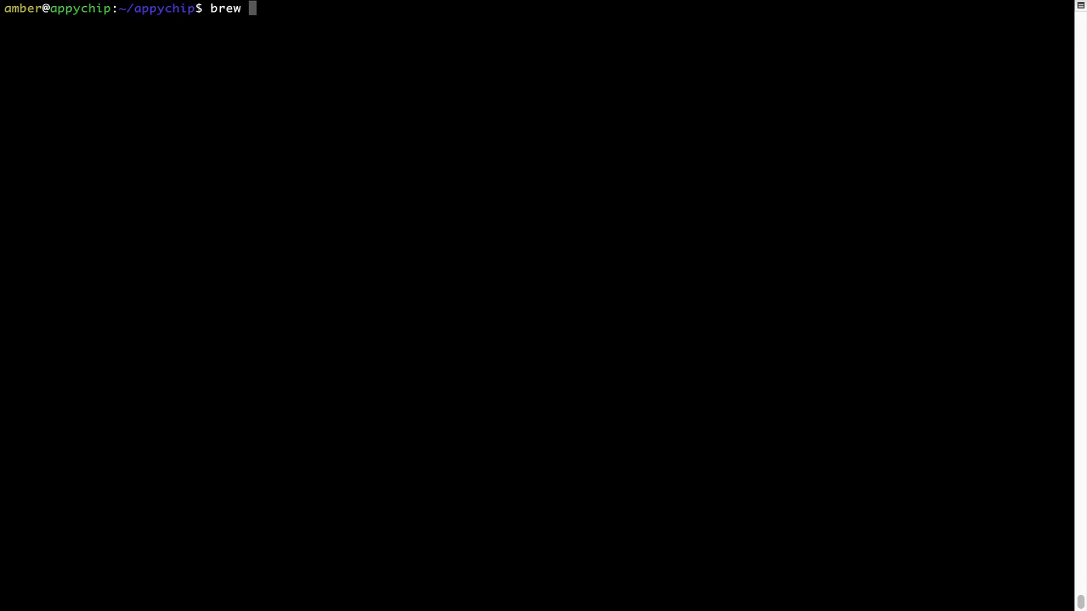
pyautogui.write('uninstall h')
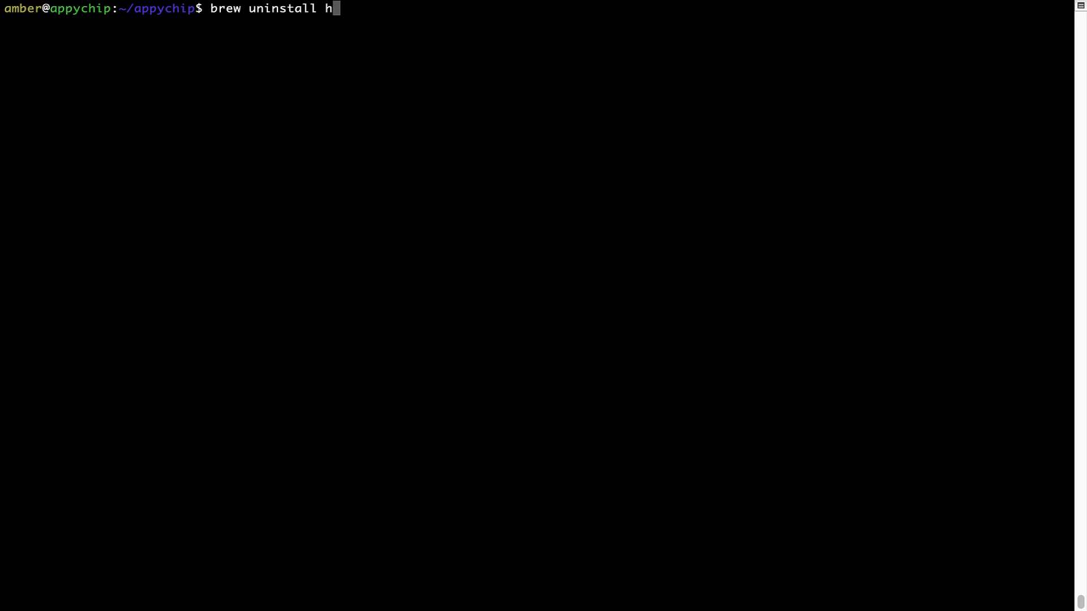
pyautogui.write('ello')
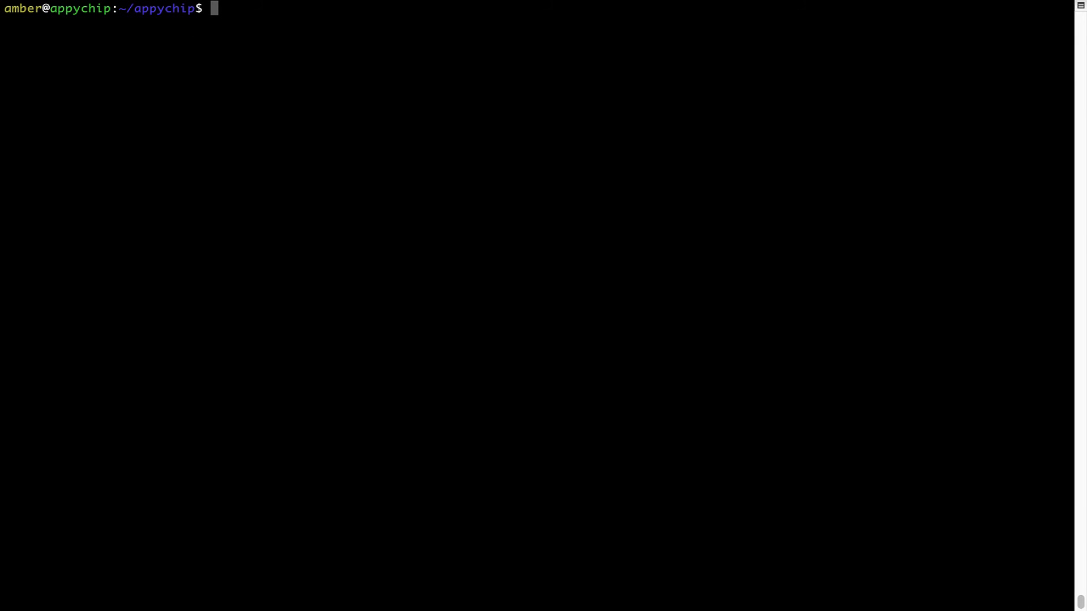
# Enter 'brew cleanup' at the prompt to remove leftover package files
pyautogui.write('brew')
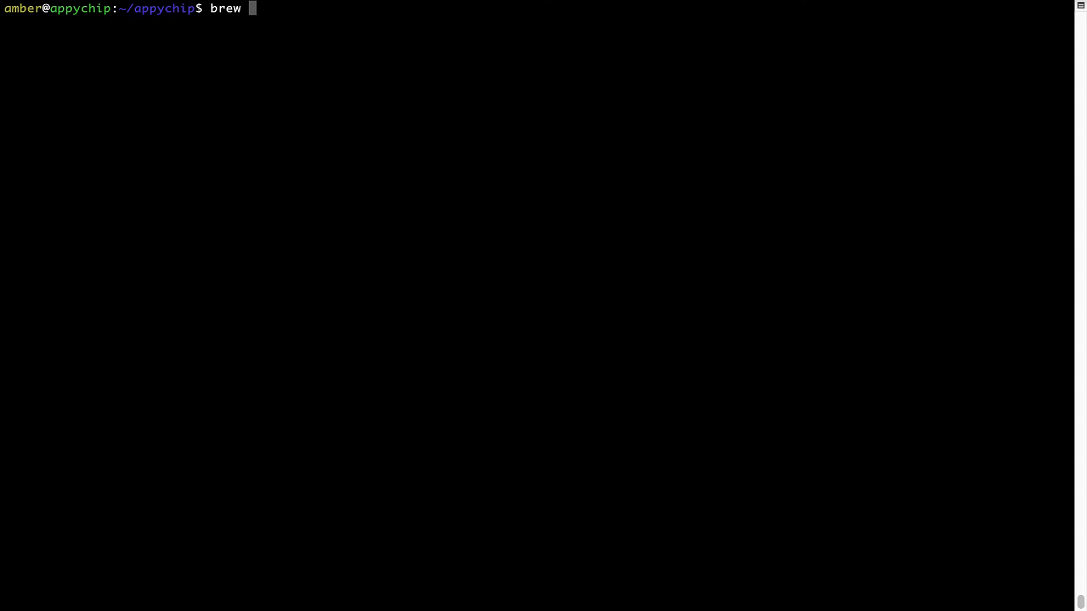
pyautogui.write('cleanup')
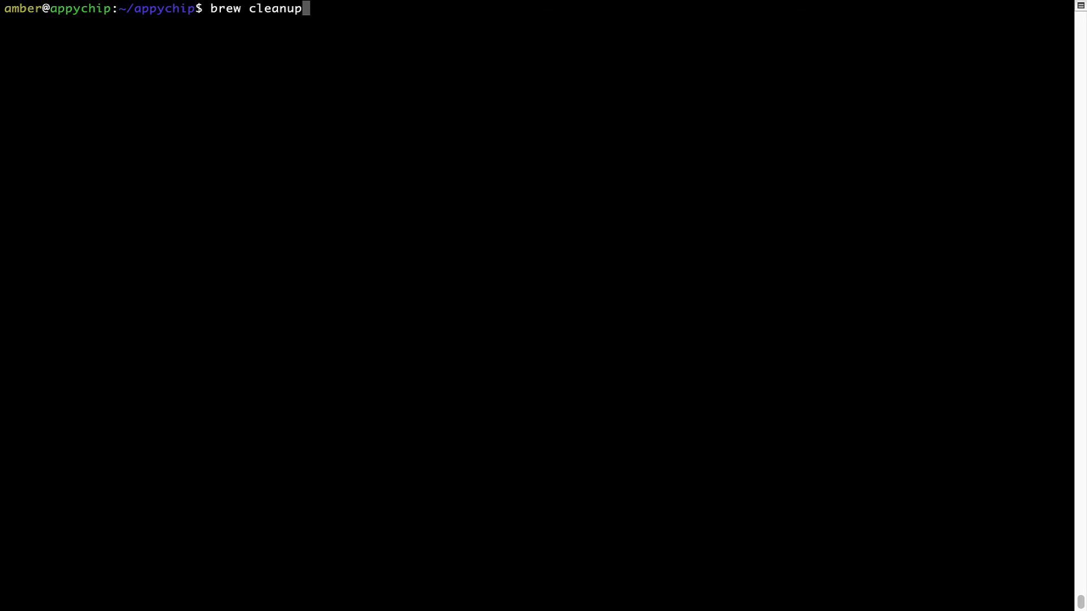